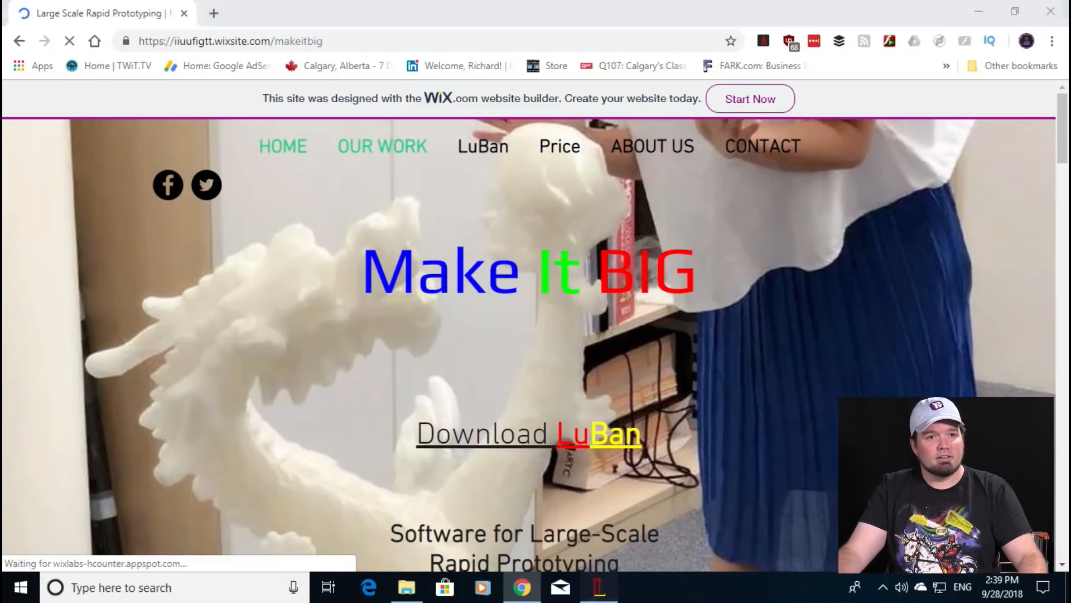
Step: Leave the Chrome download page and bring up LuBan with an empty 3D grid
{"action": "left_click", "coordinate": [599, 587]}
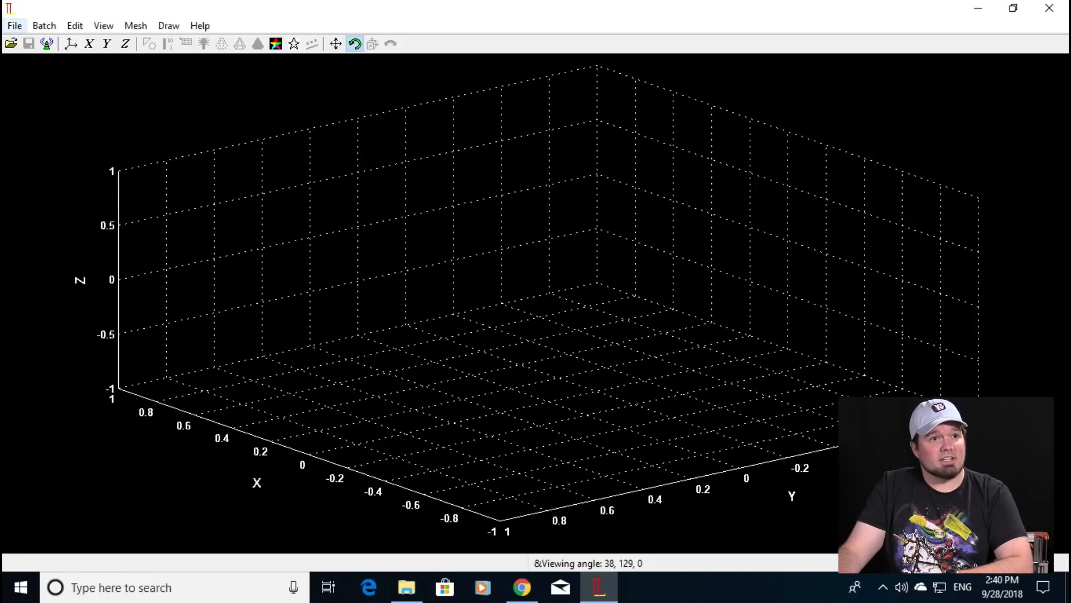
Step: Open xyzCalibration_cube.stl from the files folder via File > Open
{"action": "left_click", "coordinate": [14, 25]}
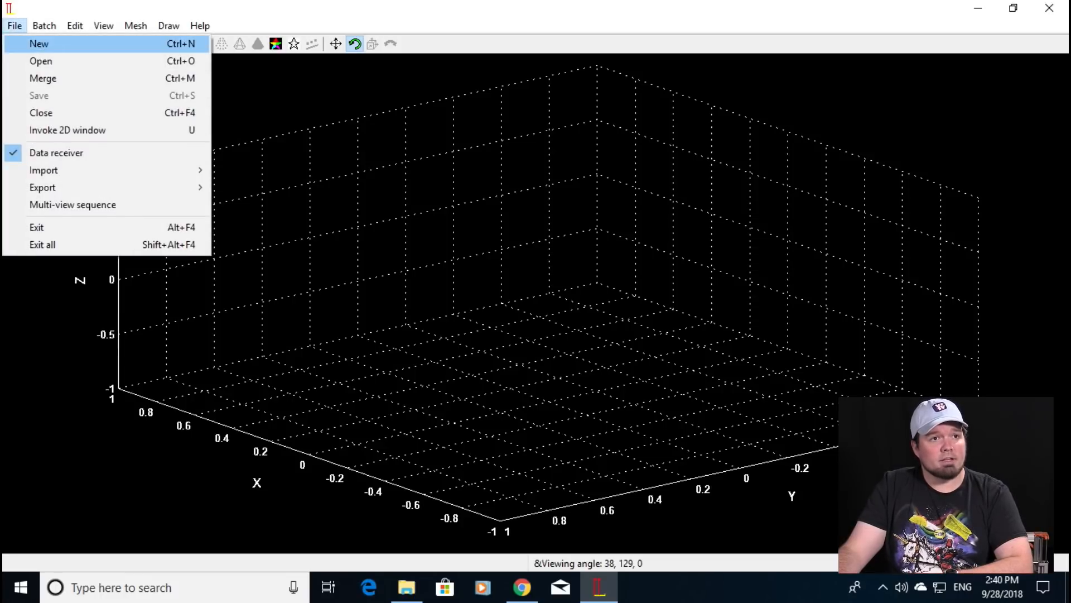
{"action": "left_click", "coordinate": [40, 61]}
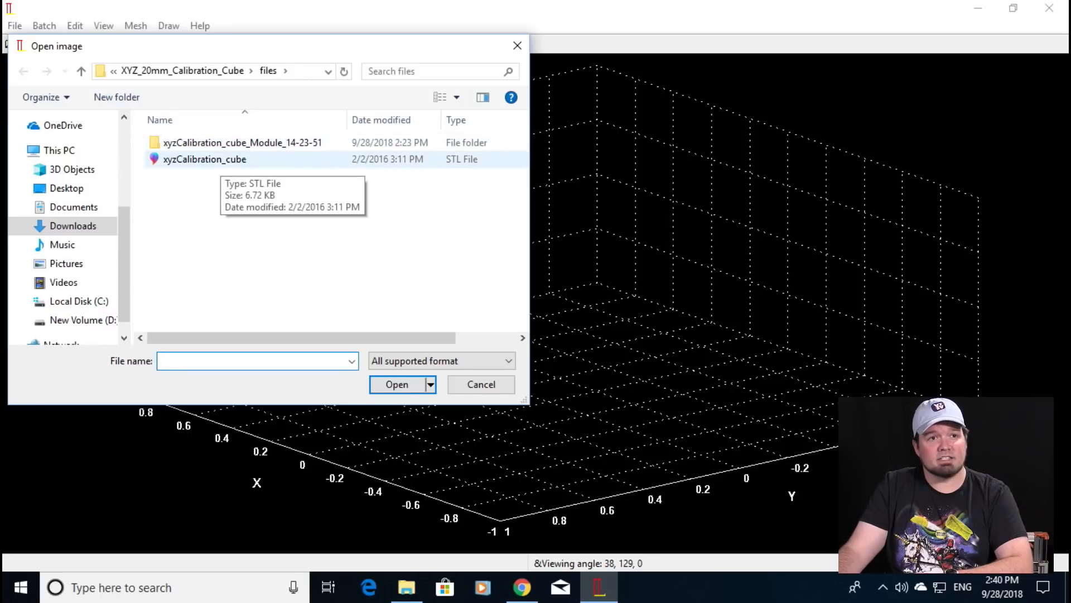
{"action": "left_click", "coordinate": [256, 361]}
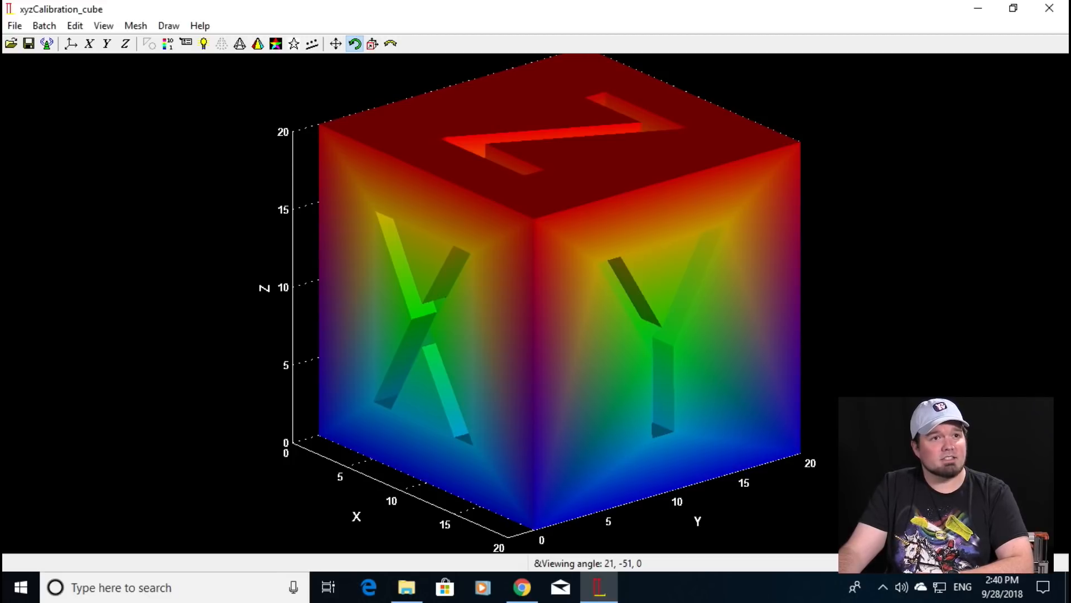
Step: Start Mesh > Lu Ban splitting and confirm Millimeter as the model unit
{"action": "left_click", "coordinate": [135, 25]}
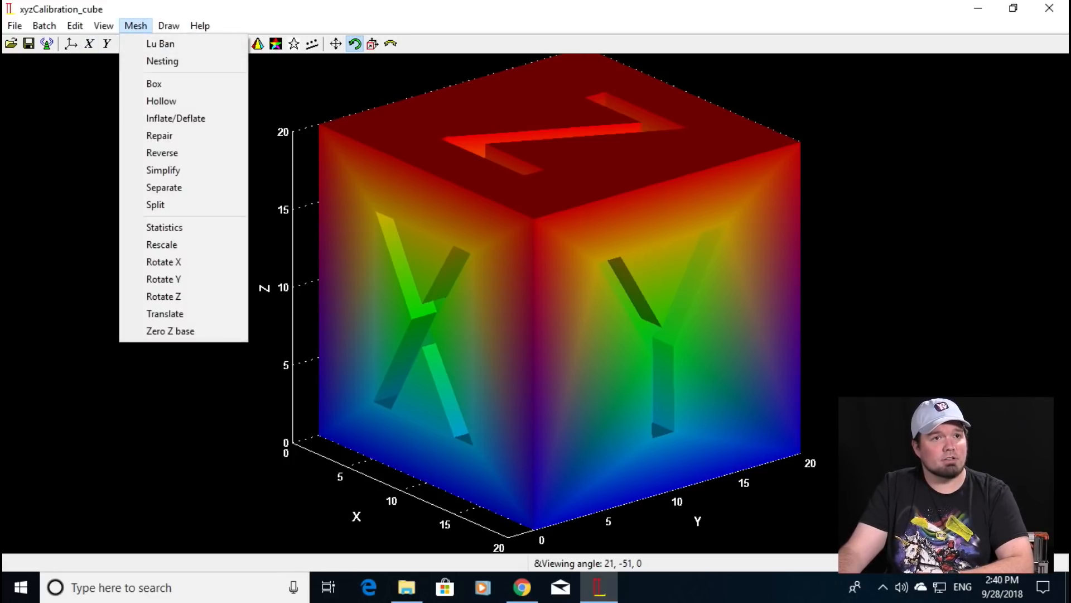
{"action": "left_click", "coordinate": [162, 244]}
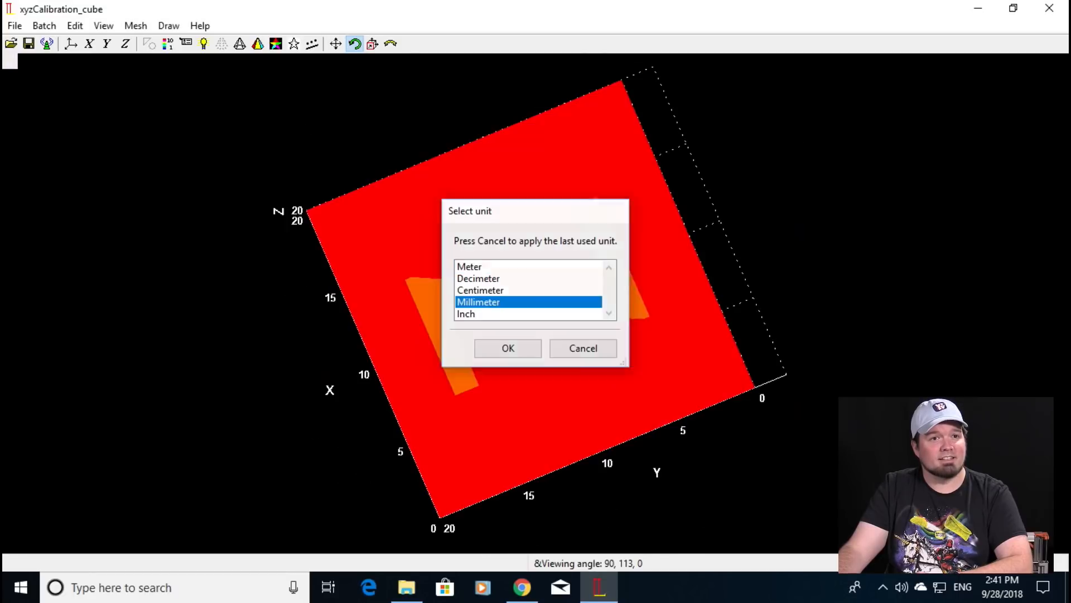
{"action": "left_click", "coordinate": [508, 348]}
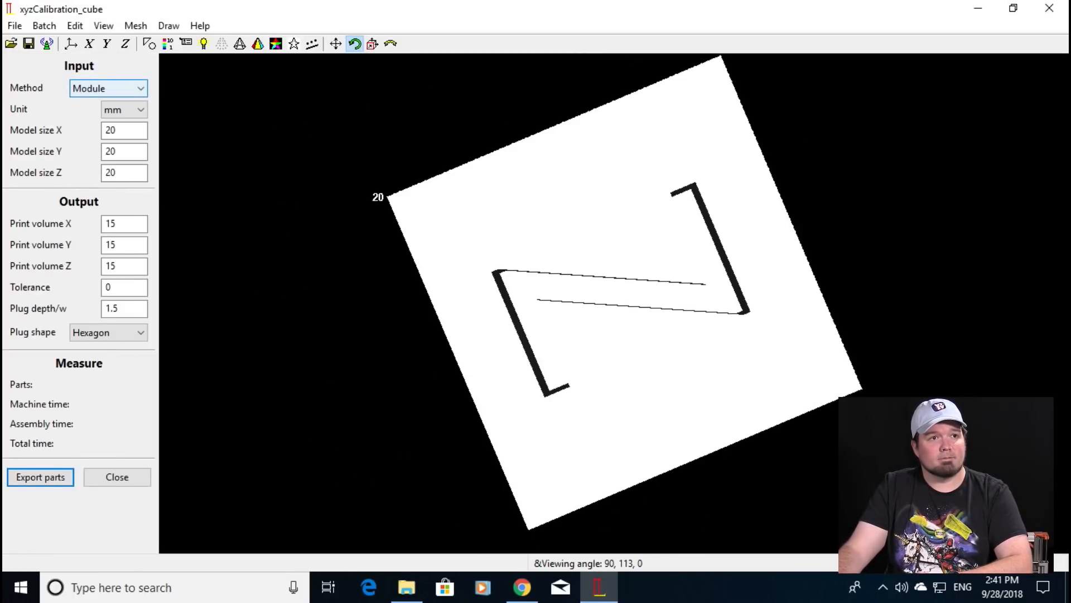
Step: Keep the Module splitting method and enter a 220 × 220 × 250 print volume
{"action": "left_click", "coordinate": [140, 89]}
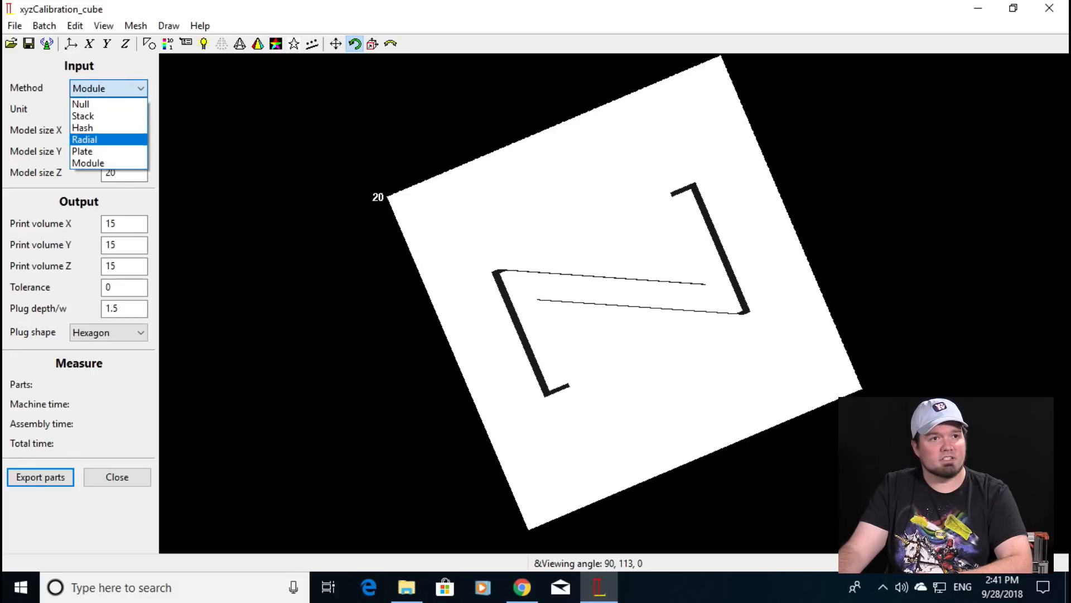
{"action": "left_click", "coordinate": [88, 162]}
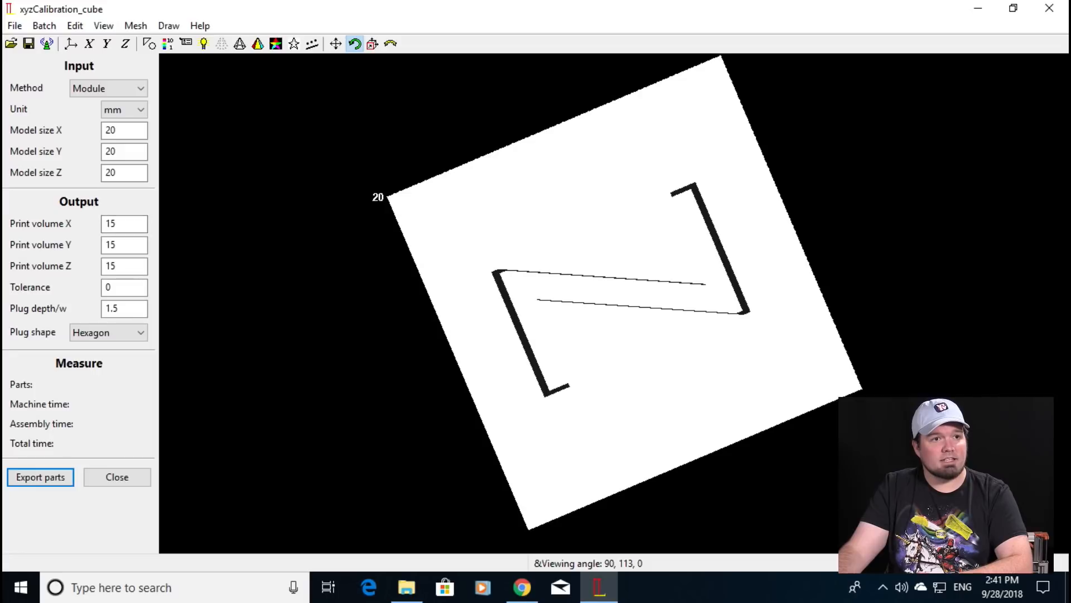
{"action": "triple_click", "coordinate": [125, 223]}
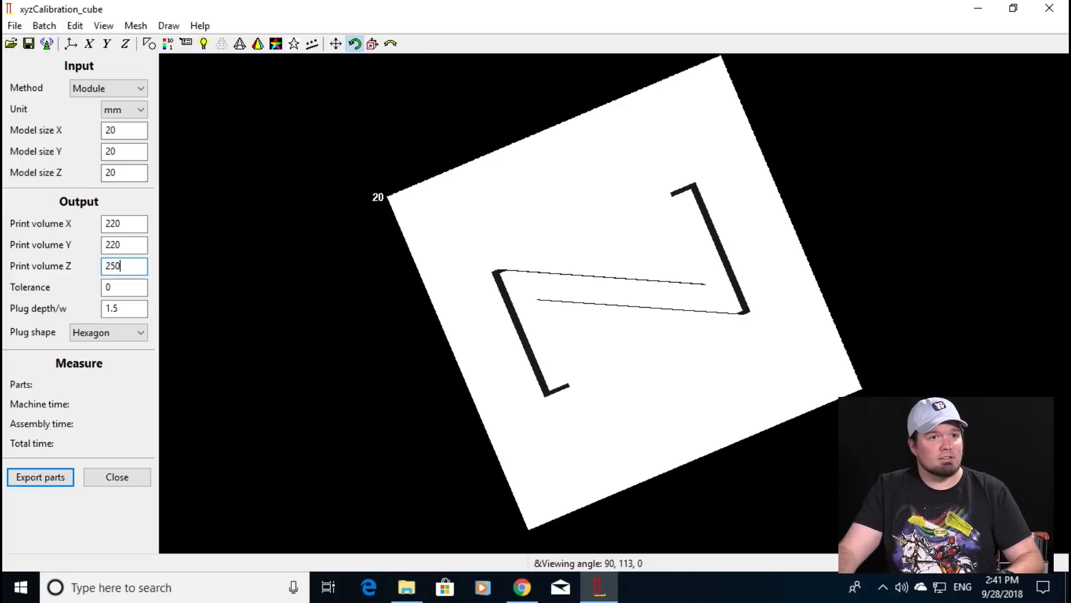
{"action": "left_click", "coordinate": [124, 286]}
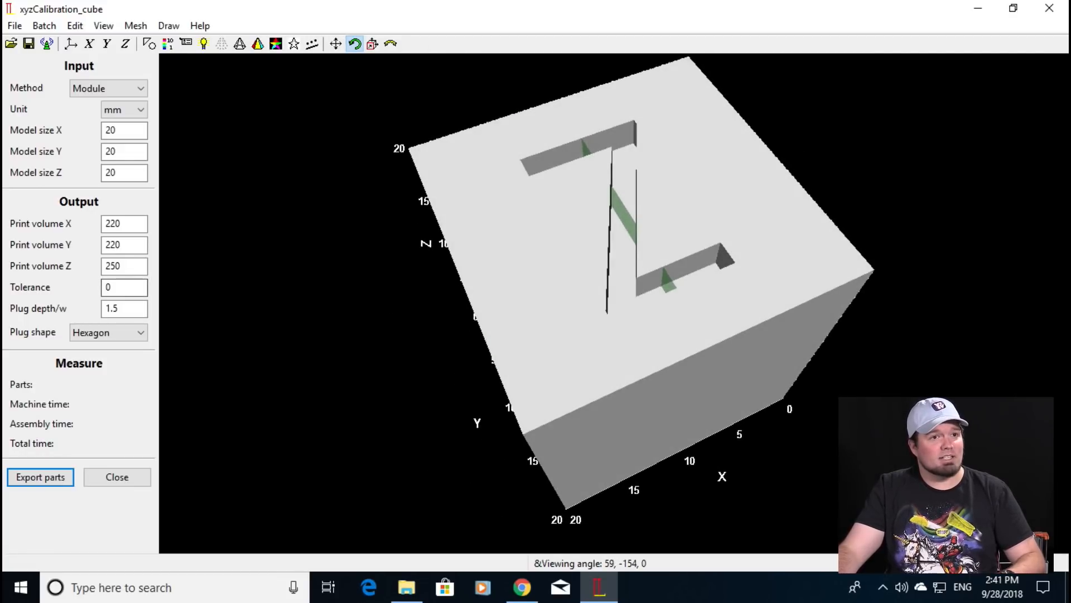
Step: Change the print volume X and Z fields back to 15
{"action": "triple_click", "coordinate": [124, 224]}
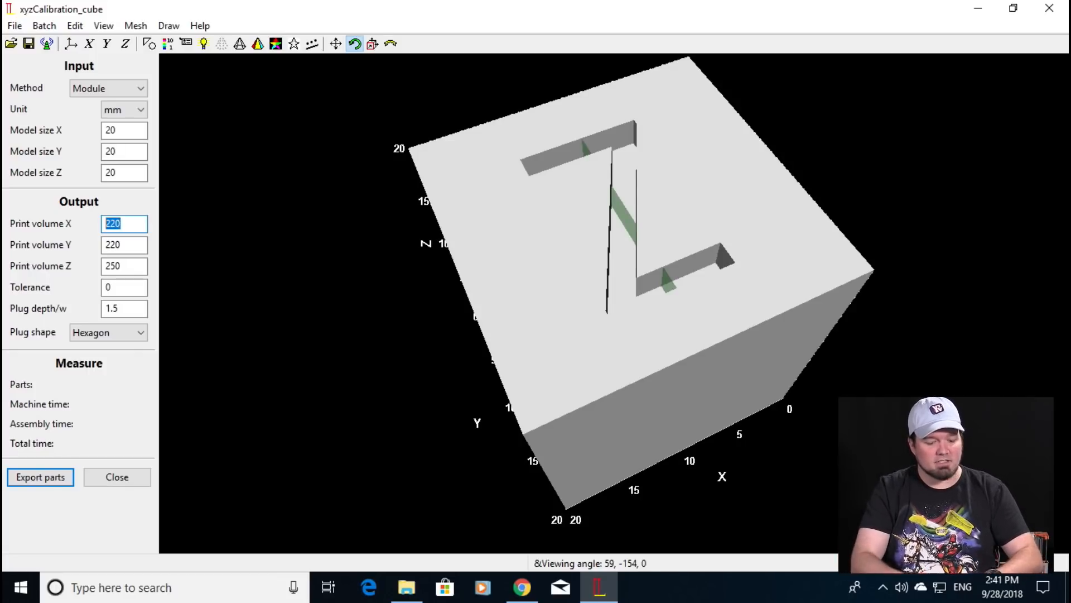
{"action": "type", "text": "15"}
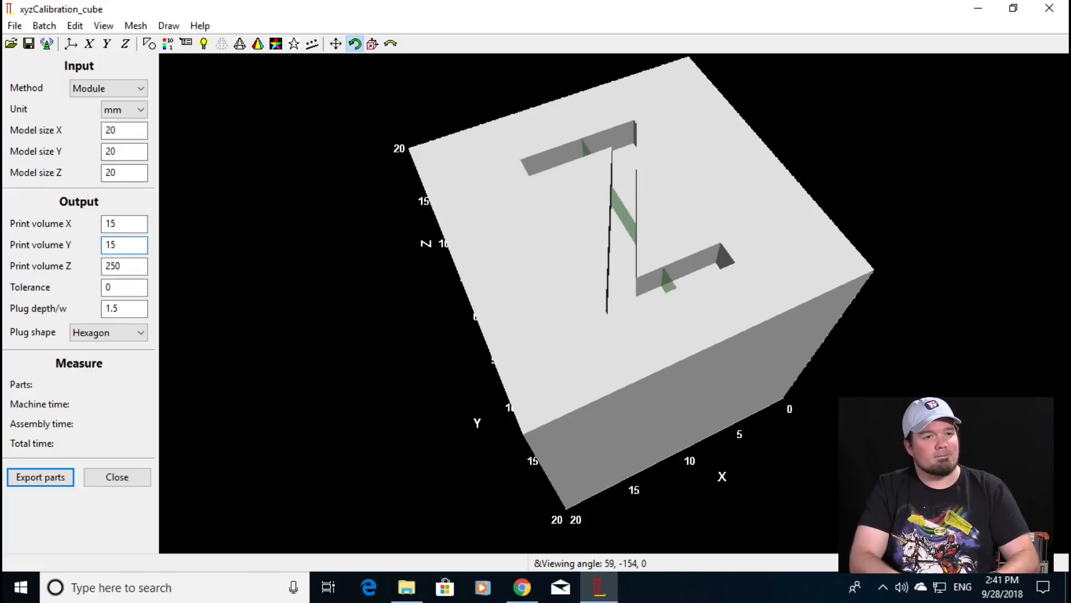
{"action": "triple_click", "coordinate": [124, 265]}
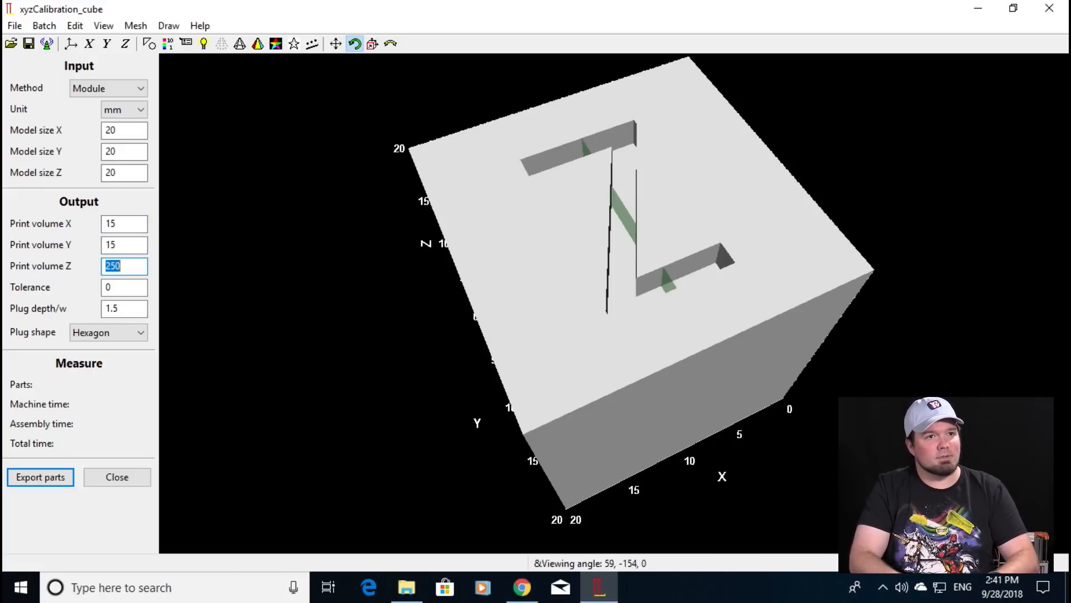
{"action": "type", "text": "15"}
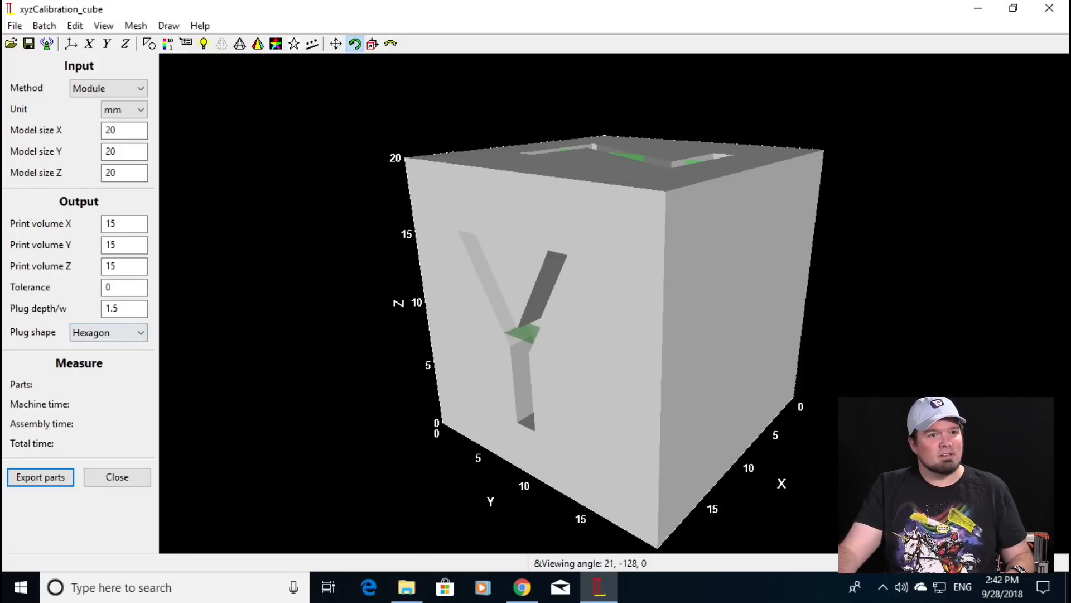
Step: Set the plug shape to Square and bring up the export-parts folder picker
{"action": "left_click", "coordinate": [107, 332]}
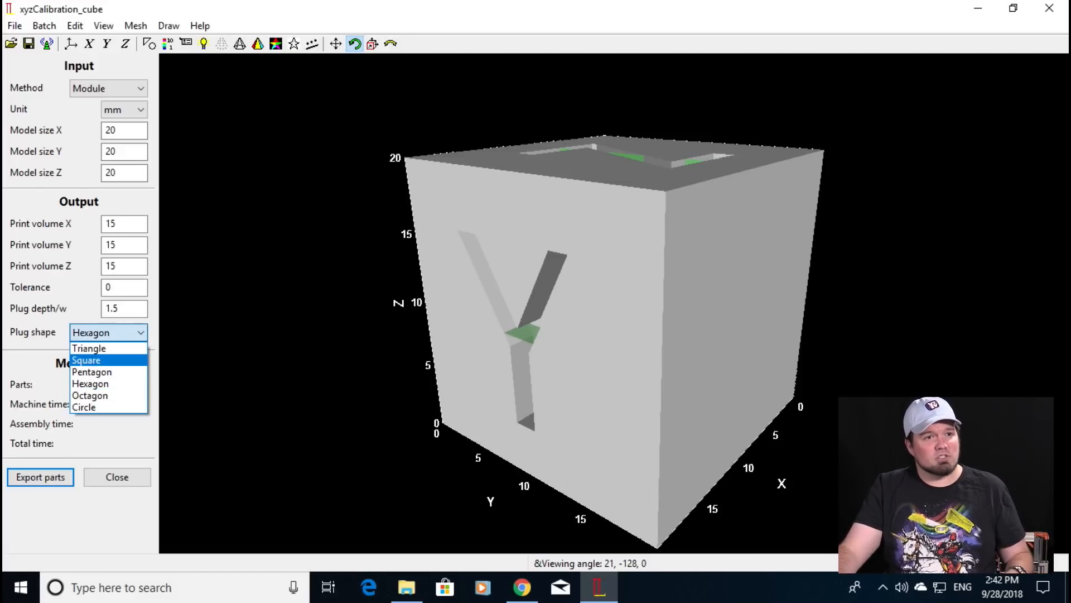
{"action": "mouse_move", "coordinate": [91, 372]}
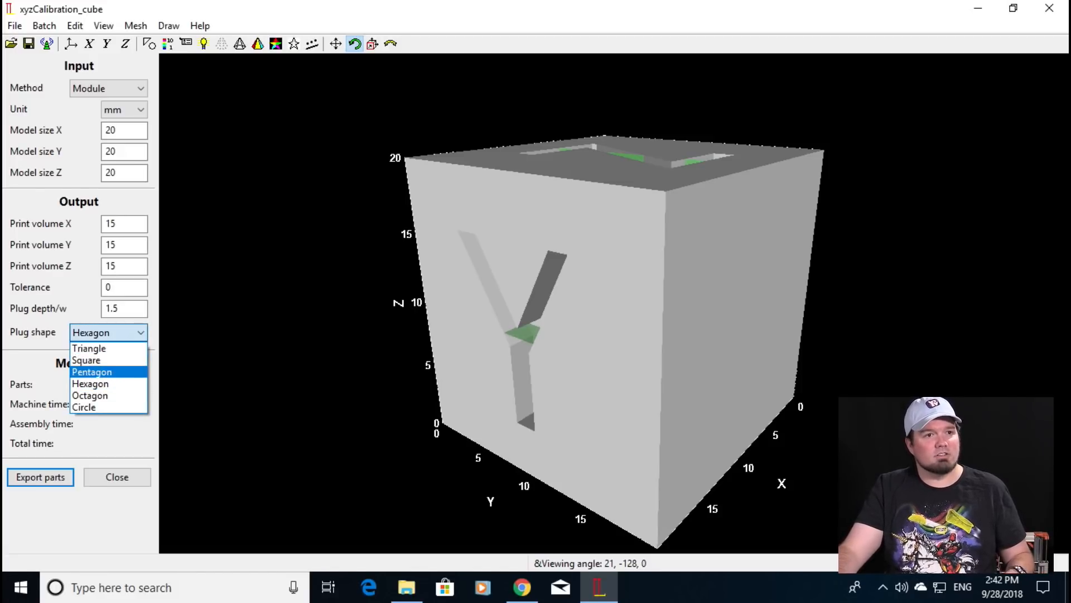
{"action": "mouse_move", "coordinate": [86, 360]}
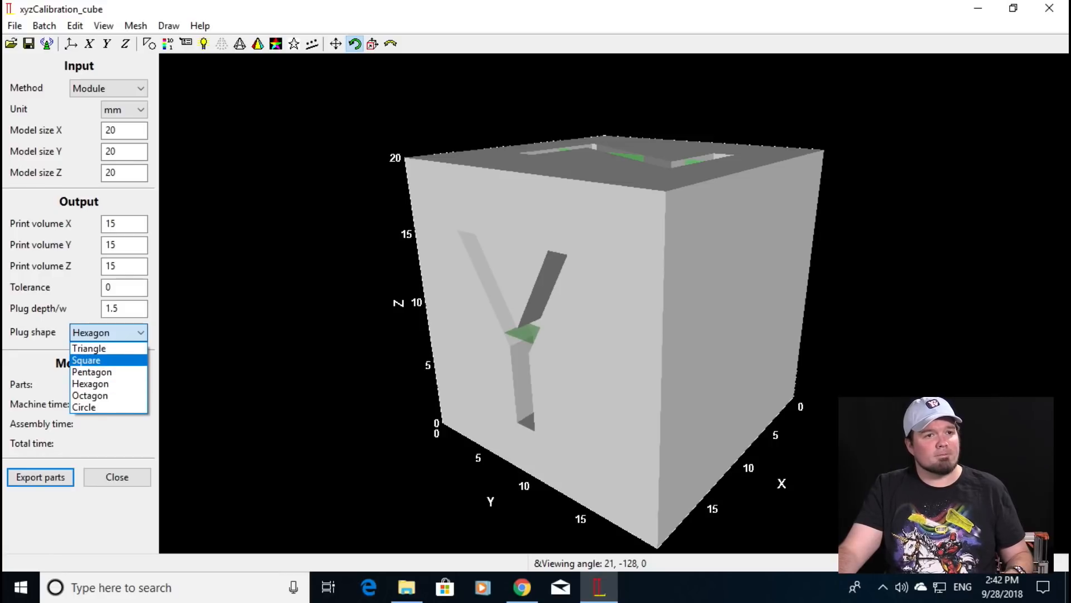
{"action": "left_click", "coordinate": [86, 360]}
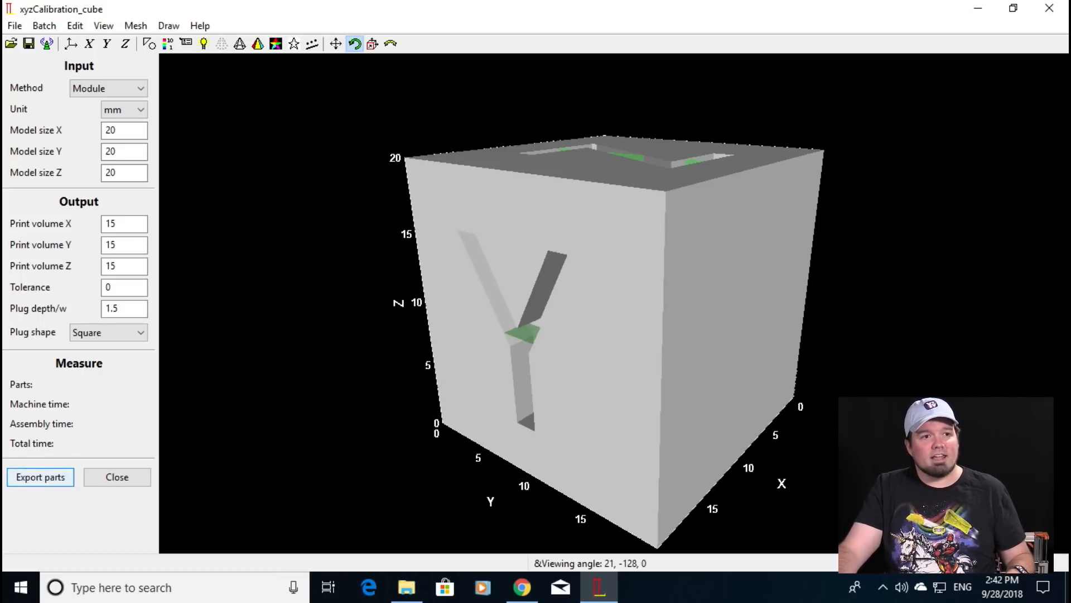
{"action": "left_click", "coordinate": [40, 476]}
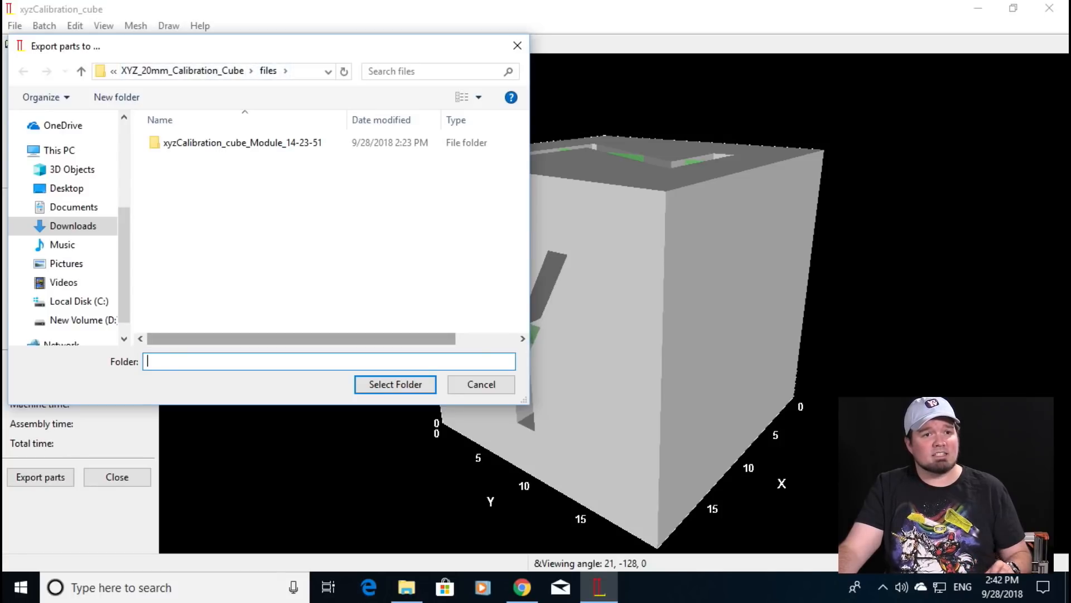
Step: Export the split parts into the calibration cube's files folder
{"action": "left_click", "coordinate": [481, 384]}
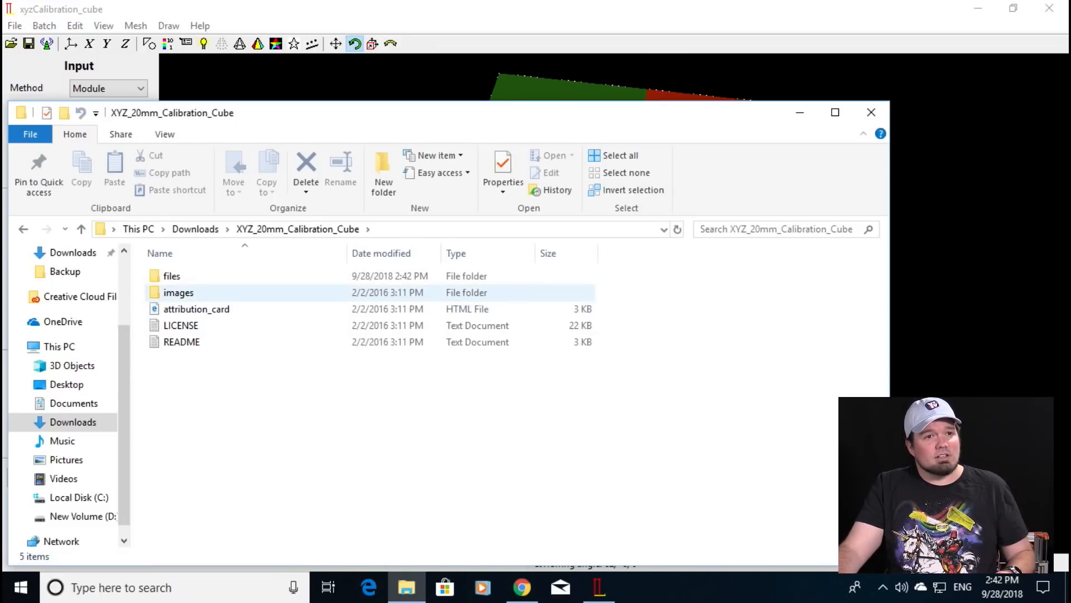
Step: Browse files > Module_14-42-40 > xyzCalibration_cube_Print, select Part_1–Part_8, and launch Cura
{"action": "double_click", "coordinate": [171, 275]}
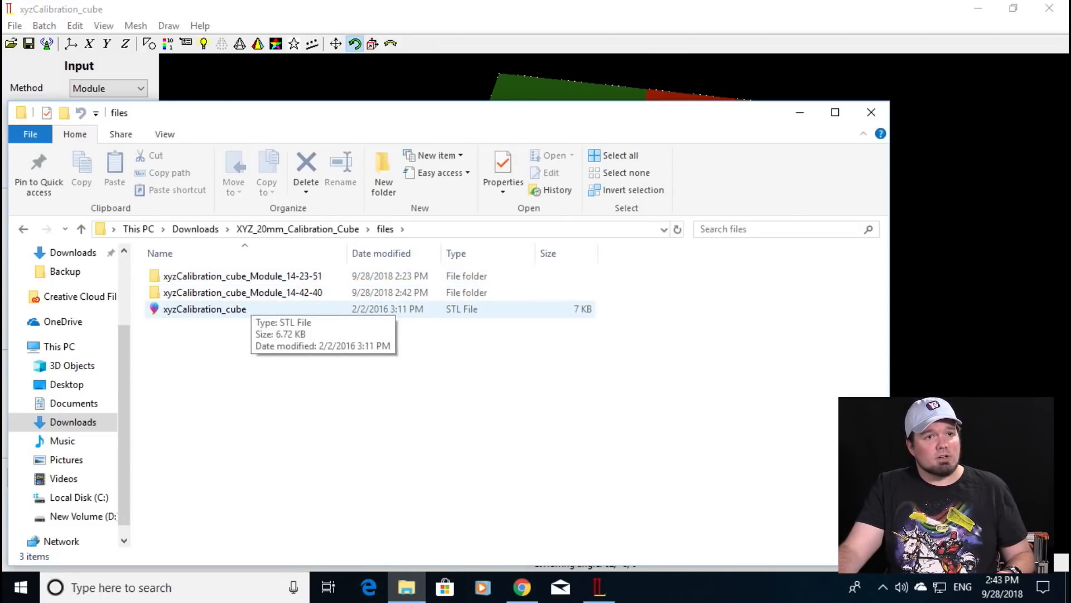
{"action": "mouse_move", "coordinate": [243, 292]}
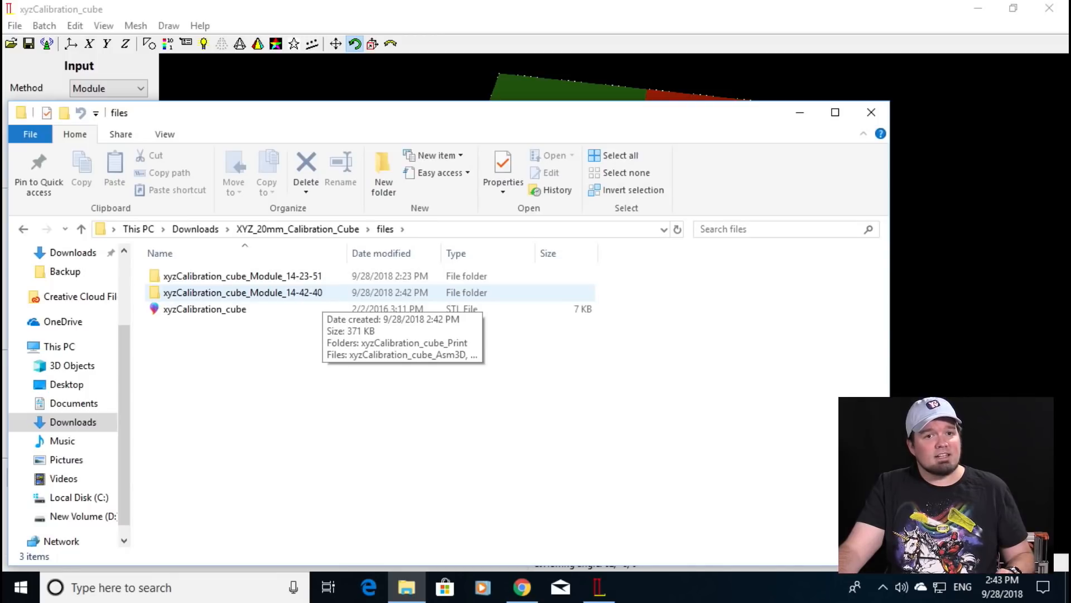
{"action": "double_click", "coordinate": [243, 292]}
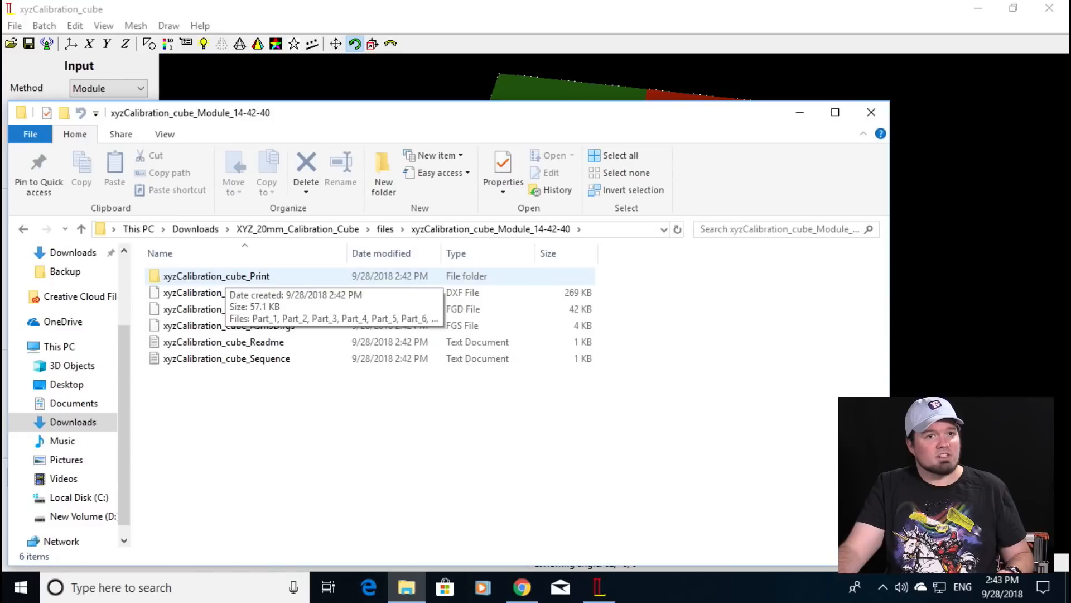
{"action": "double_click", "coordinate": [216, 275]}
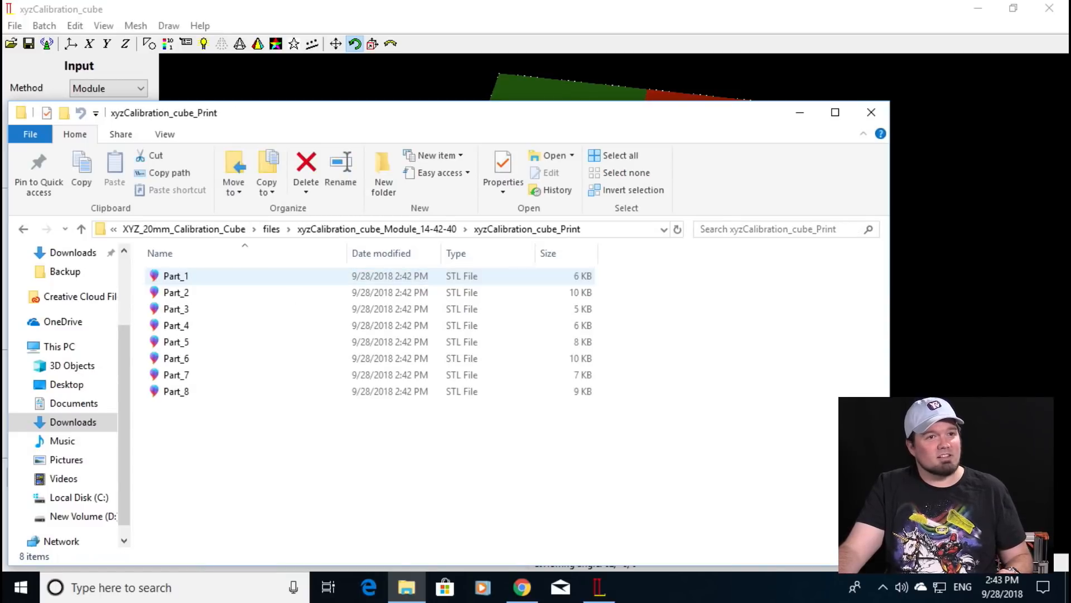
{"action": "left_click", "coordinate": [620, 155]}
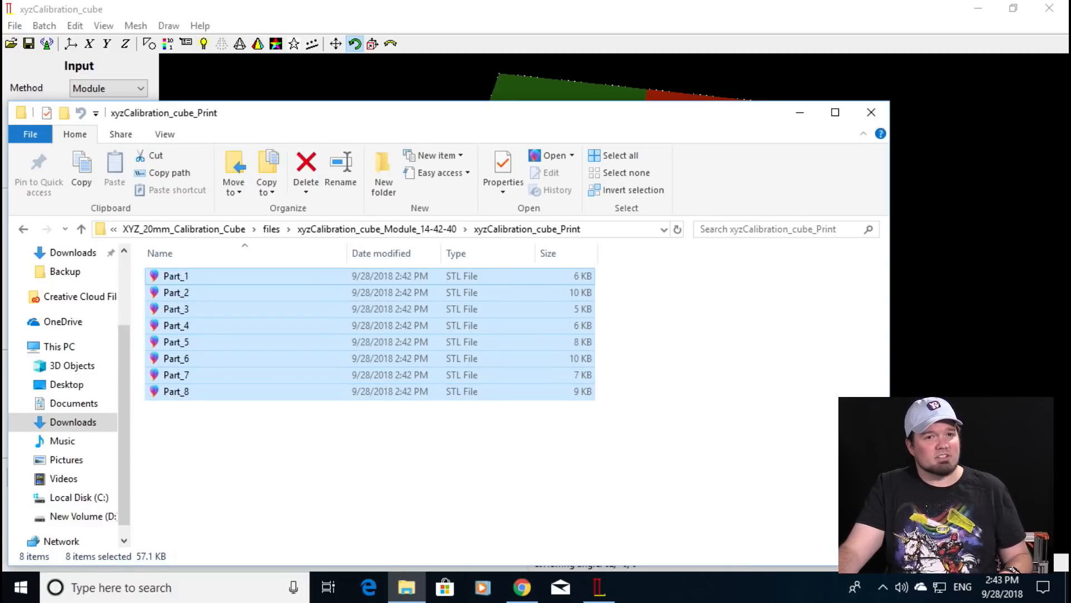
{"action": "left_click", "coordinate": [676, 587]}
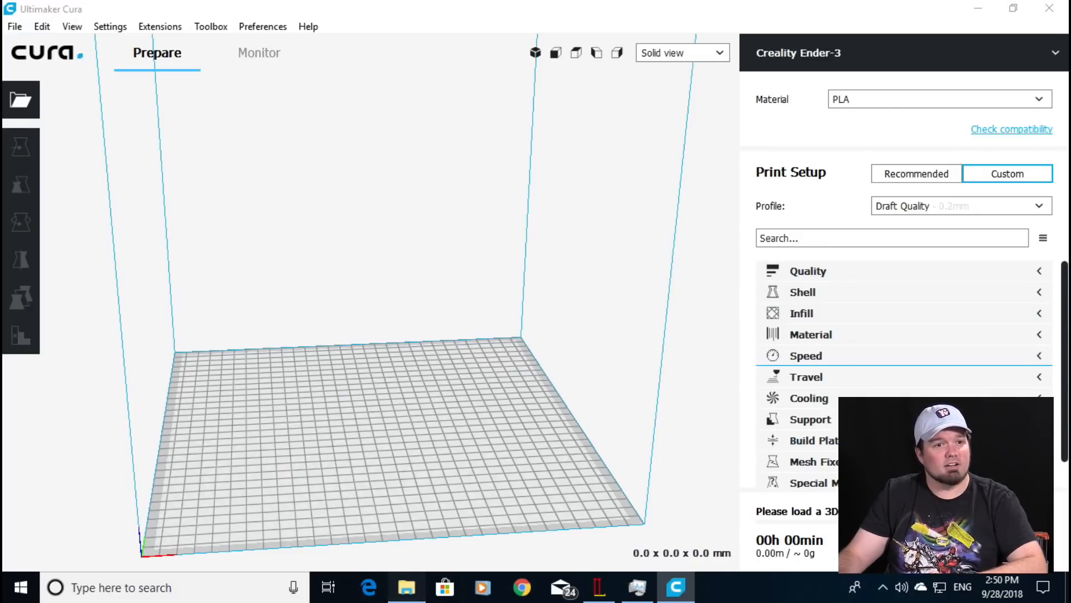
Step: Reopen File Explorer over Cura and navigate back to the folder of eight Part STLs
{"action": "left_click", "coordinate": [406, 587]}
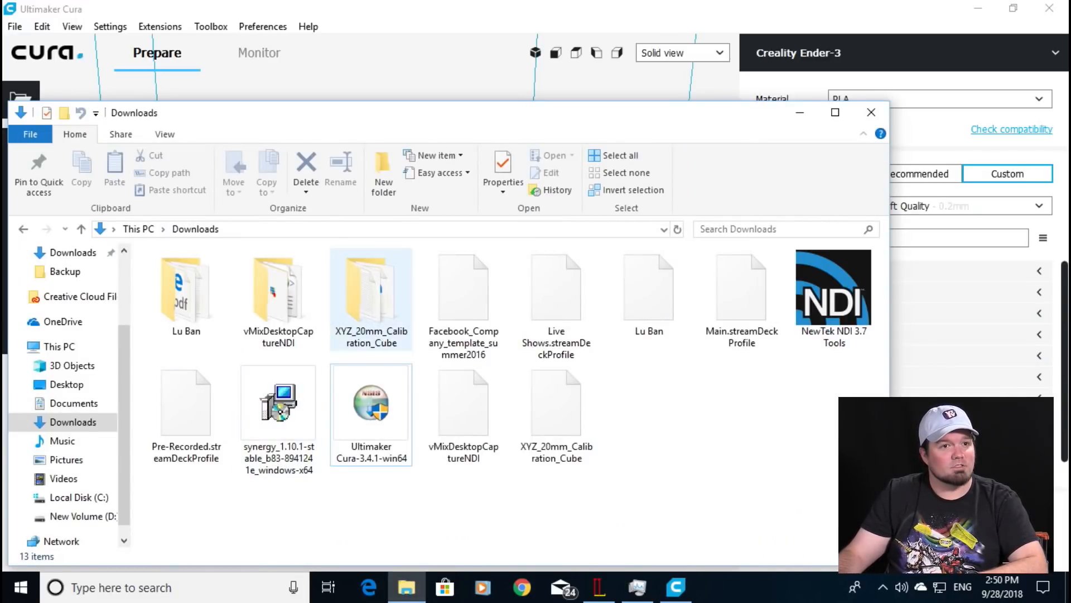
{"action": "double_click", "coordinate": [371, 287]}
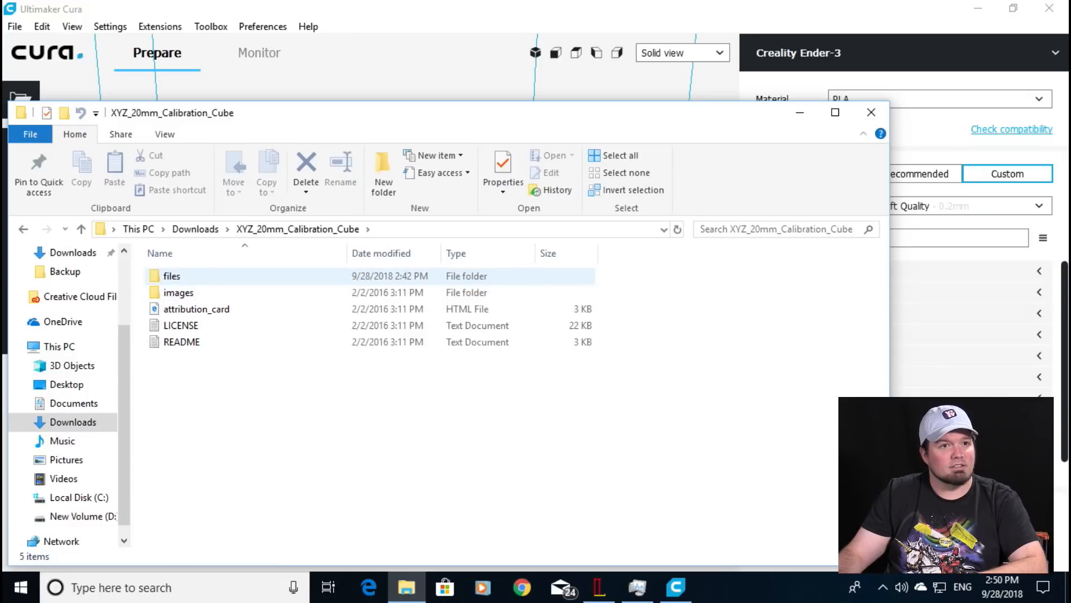
{"action": "double_click", "coordinate": [171, 275]}
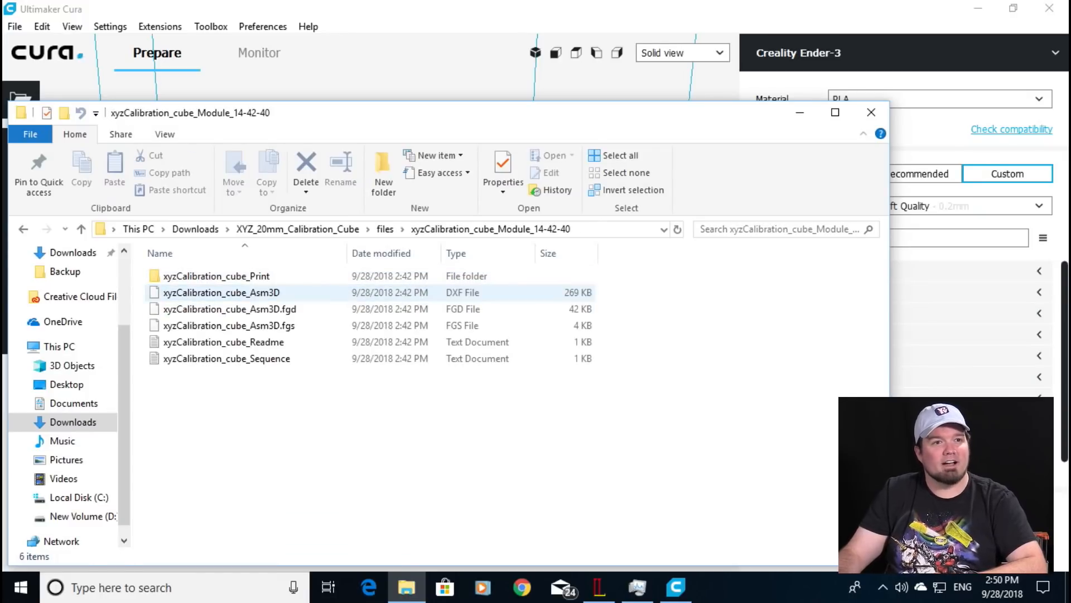
{"action": "double_click", "coordinate": [216, 275]}
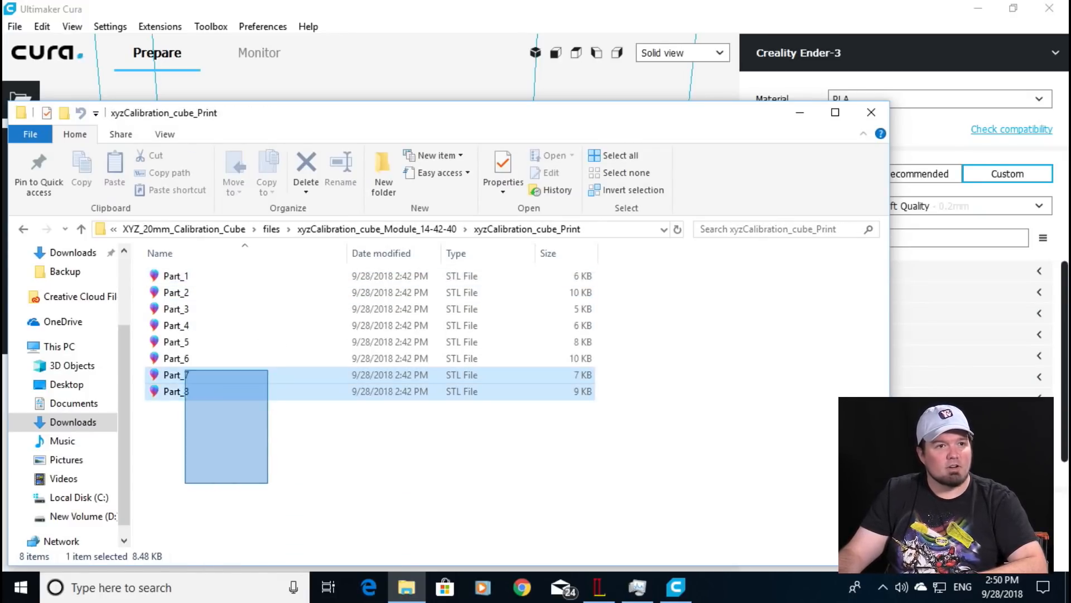